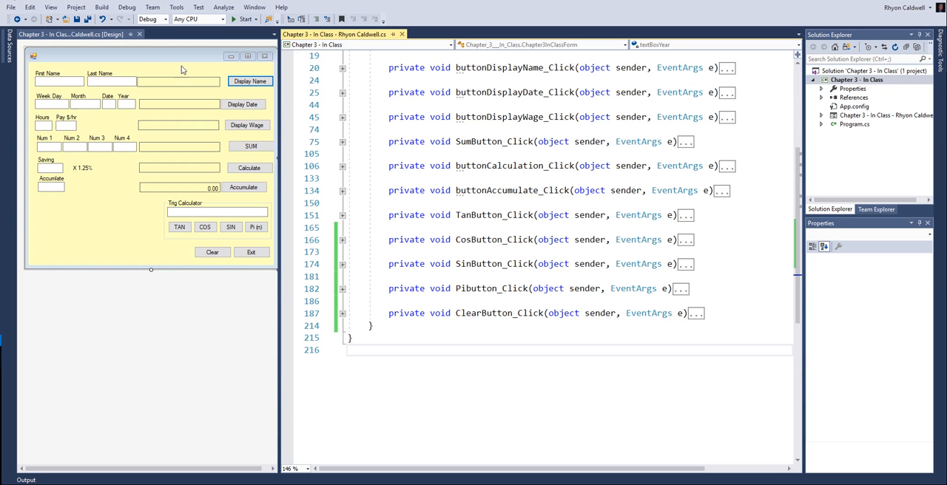
mouse_move(140, 61)
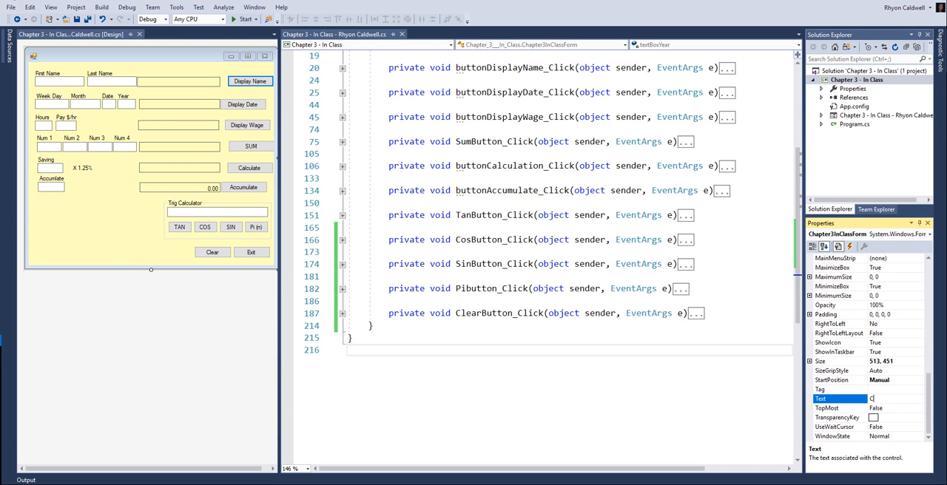
- Set the form's Text property to 'Chapter 3 - Rhyon Caldwell'
text(Chpate)
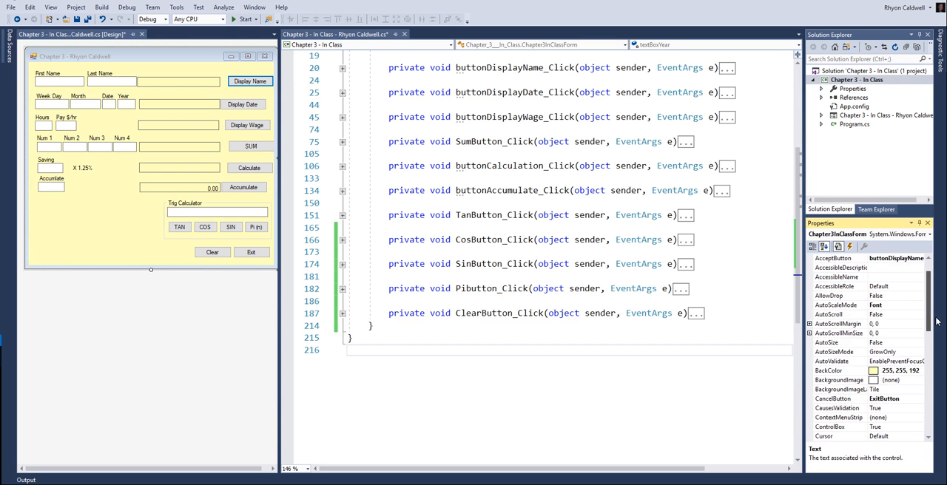
scroll(down, 3)
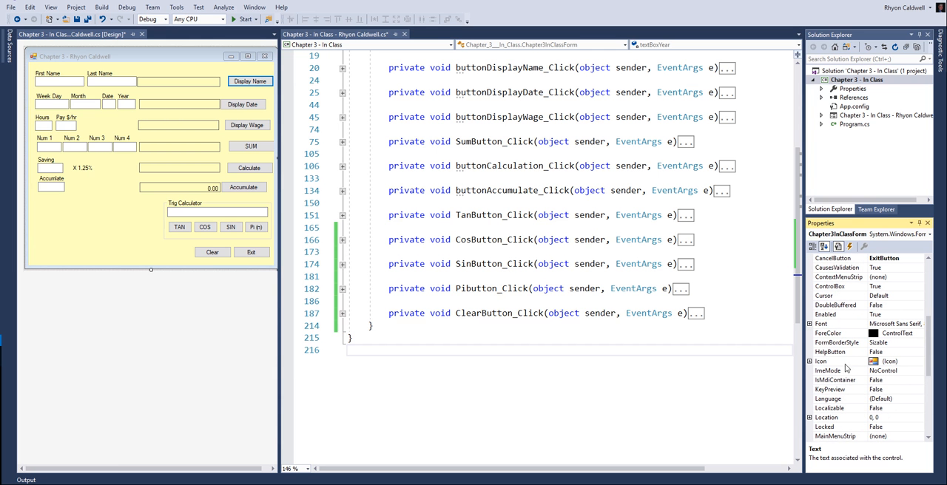
click(836, 361)
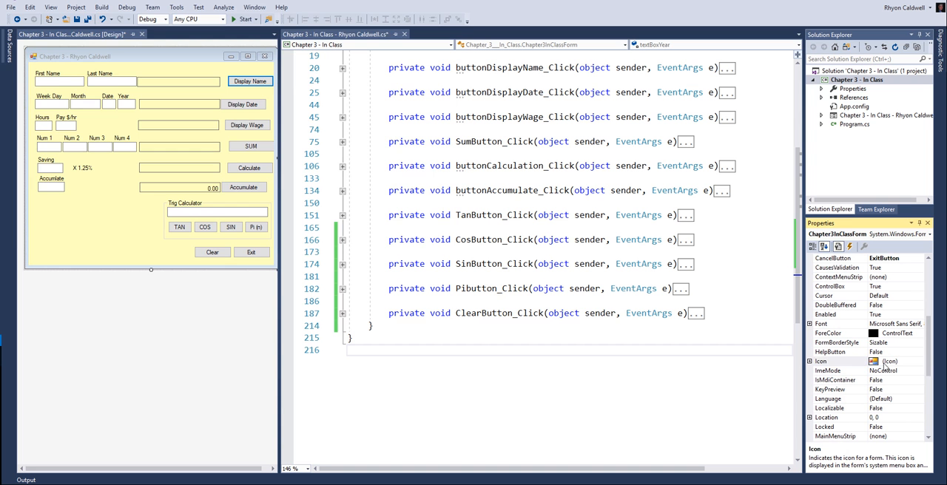
click(895, 361)
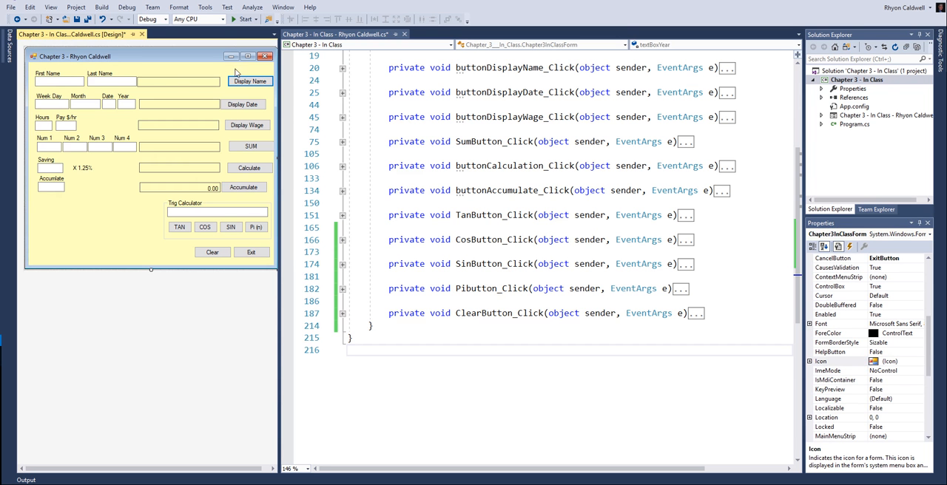
- Drag the Exit and Display Wage buttons into line with the right-hand button column
click(244, 81)
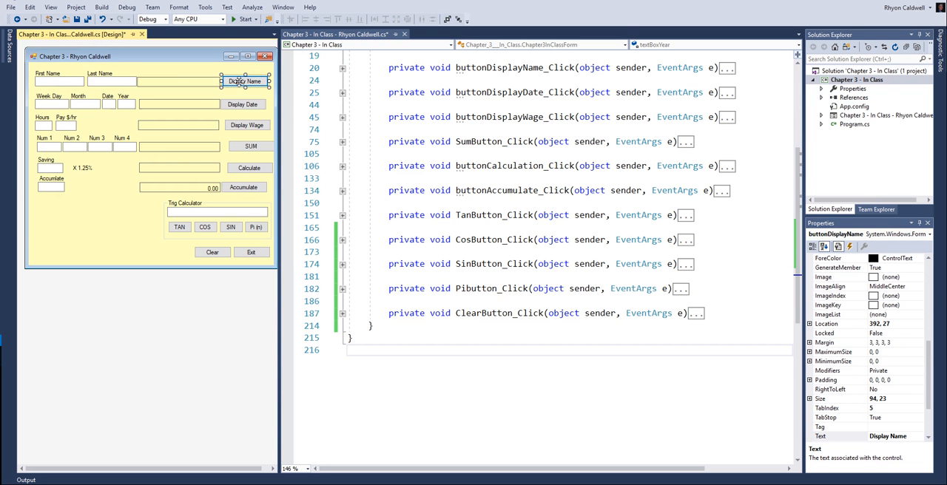
click(245, 103)
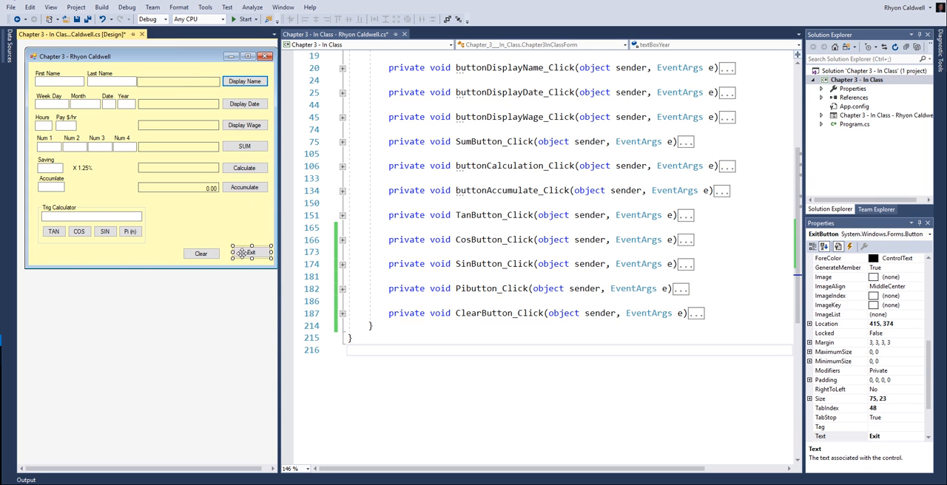
drag(252, 251, 248, 254)
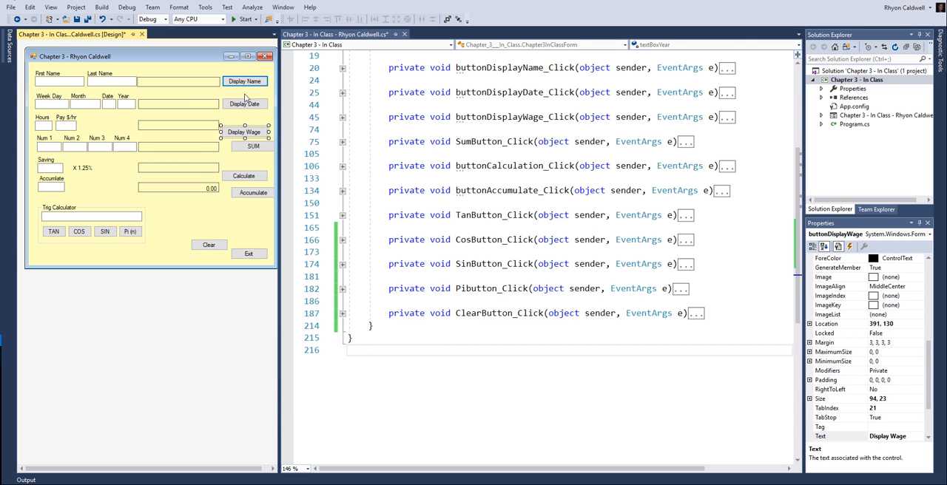
drag(246, 80, 240, 88)
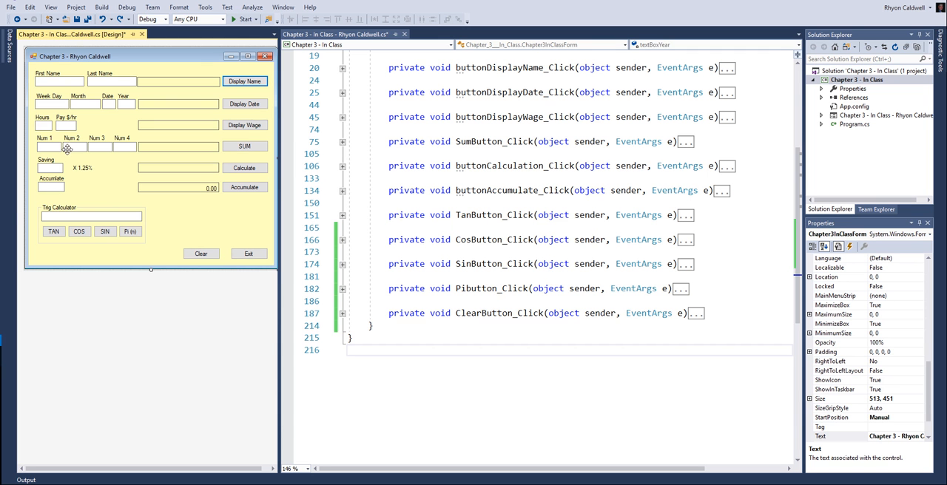
mouse_move(89, 144)
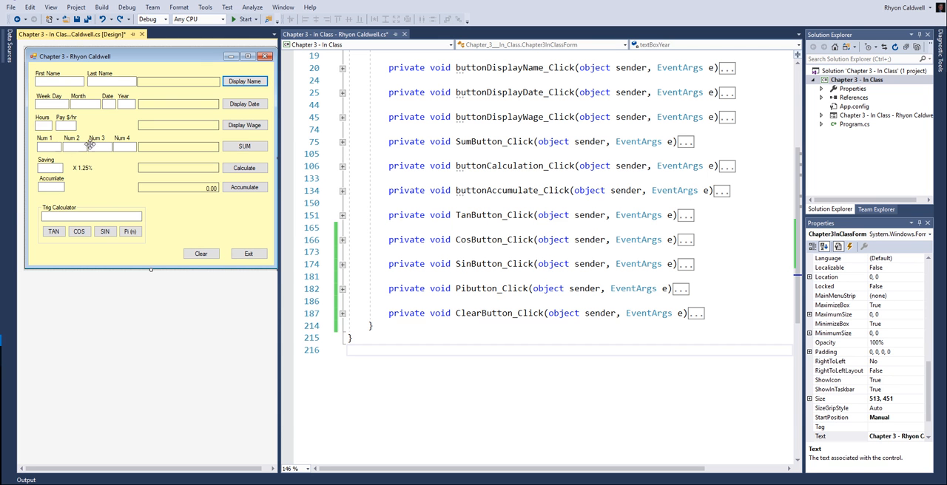
click(56, 124)
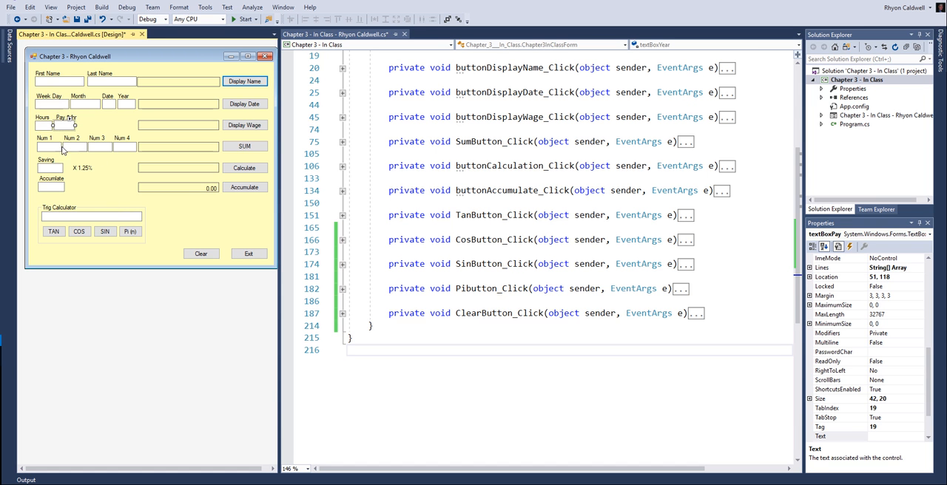
click(85, 146)
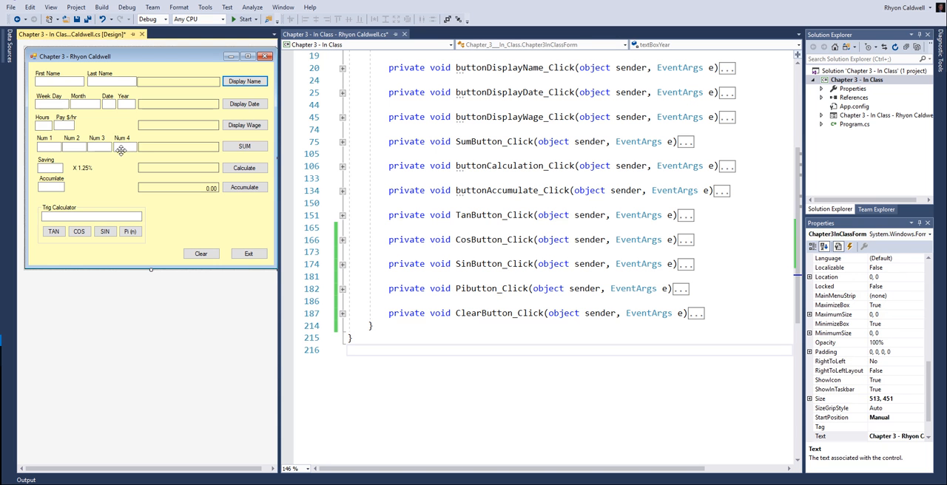
click(113, 147)
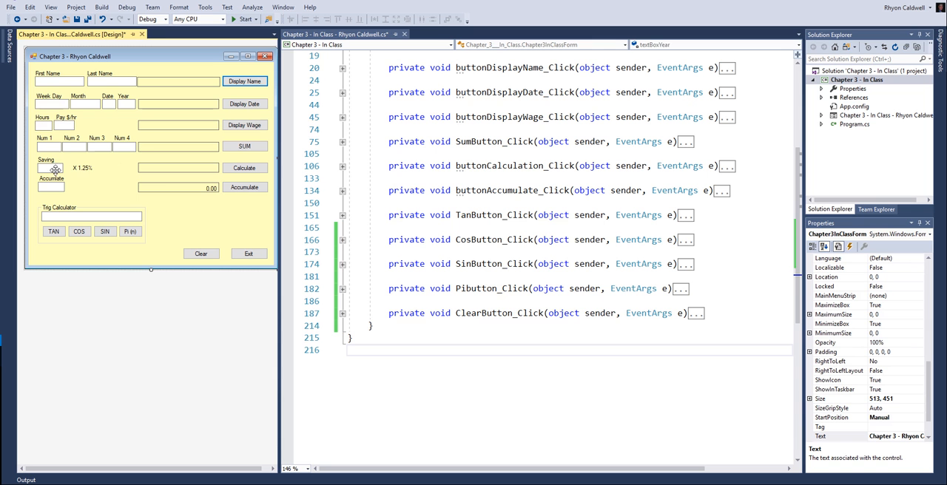
mouse_move(235, 226)
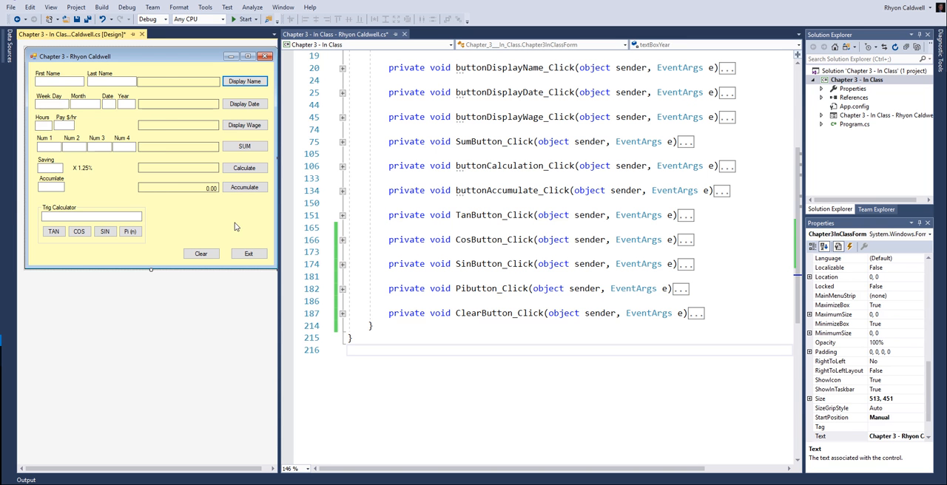
mouse_move(241, 94)
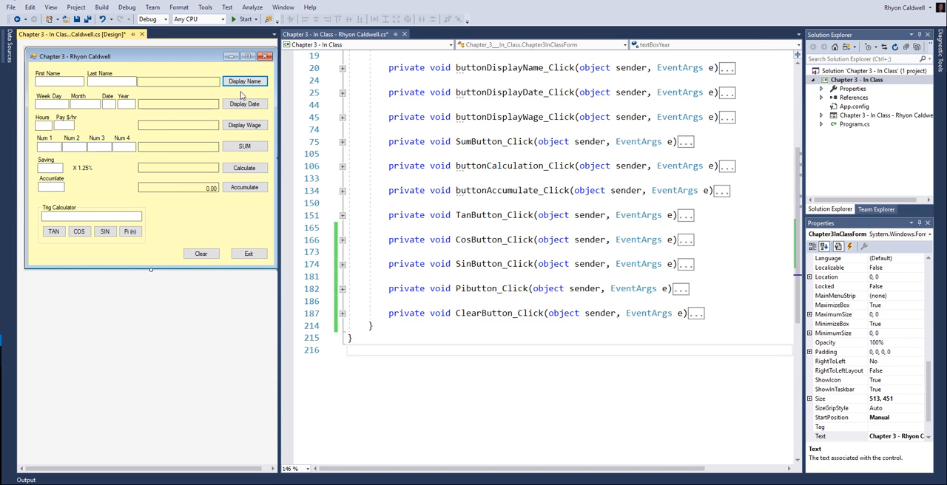
mouse_move(194, 244)
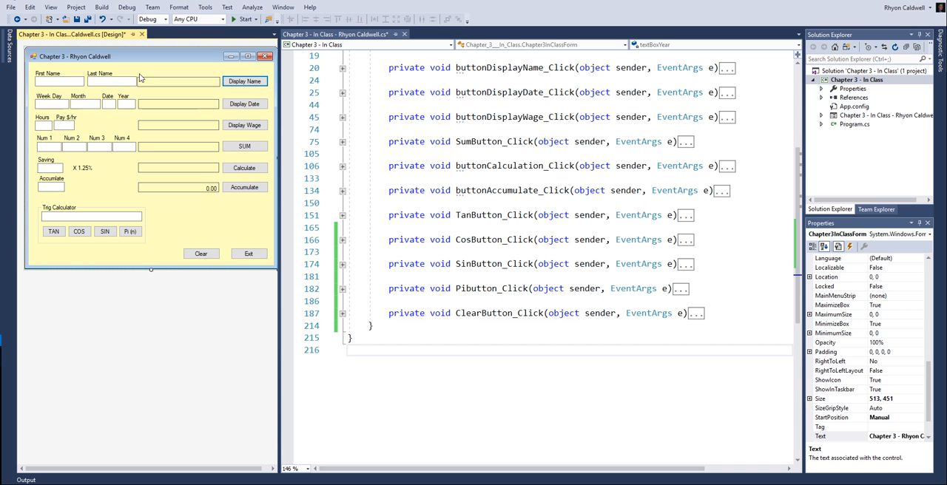
mouse_move(136, 145)
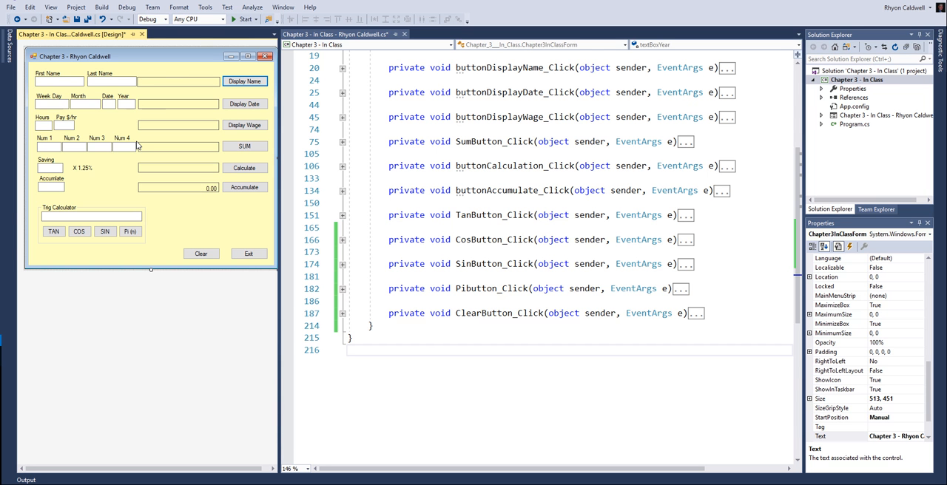
mouse_move(109, 148)
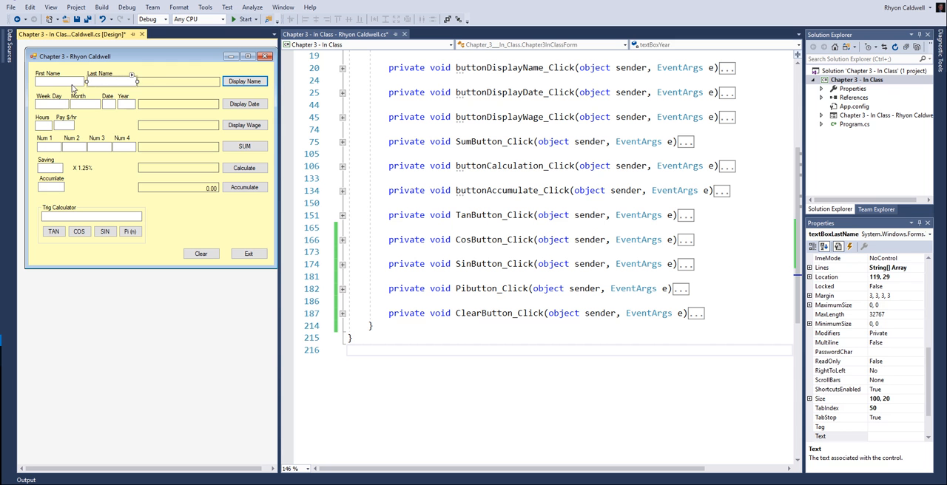
click(177, 210)
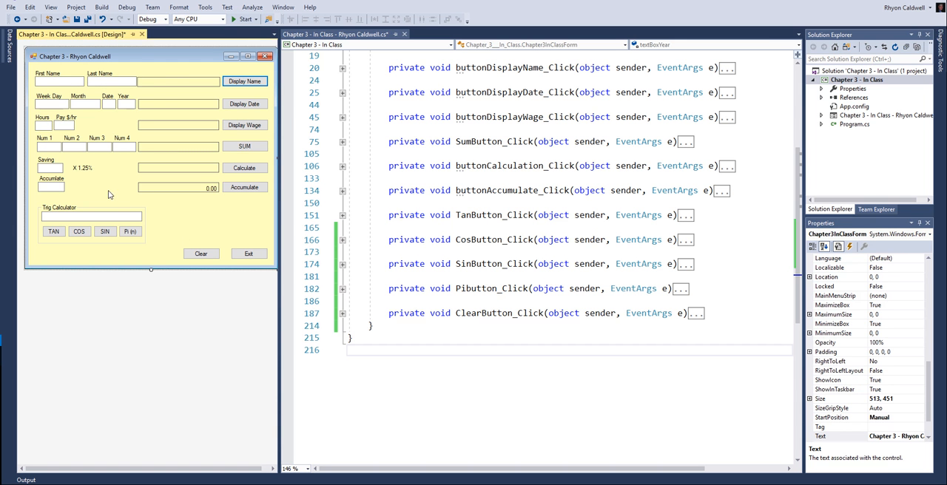
mouse_move(204, 237)
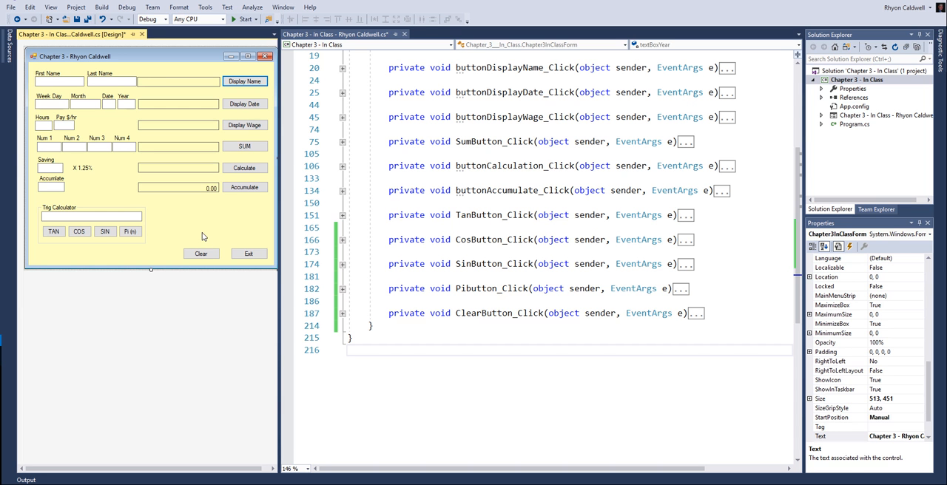
mouse_move(494, 265)
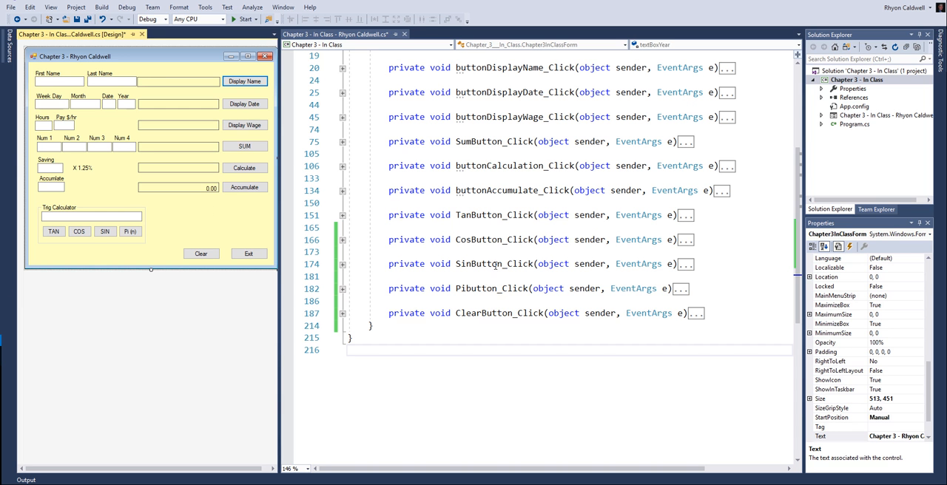
- Create the ExitButton_Click handler and have it call Close();
click(201, 253)
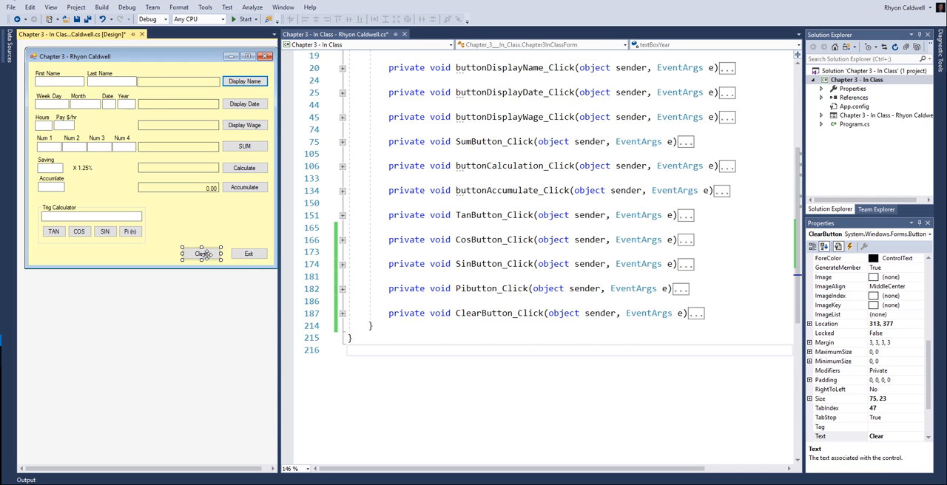
double_click(248, 253)
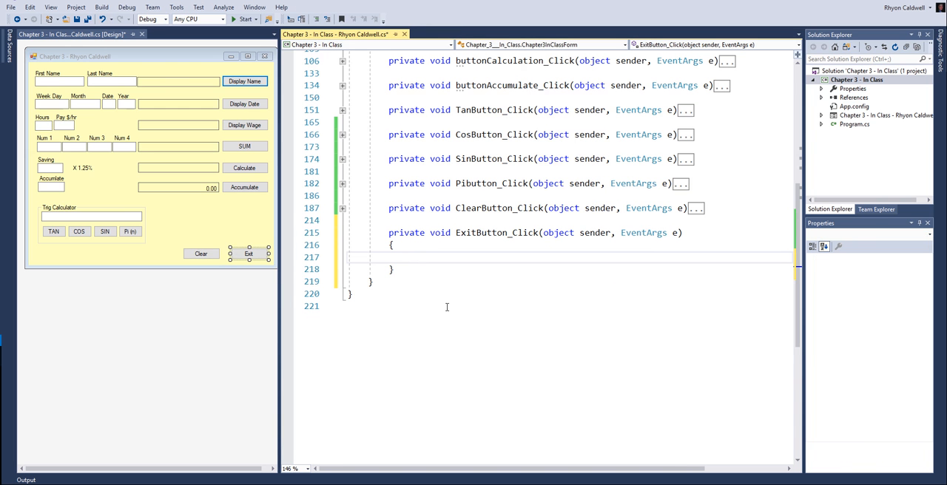
text(Close())
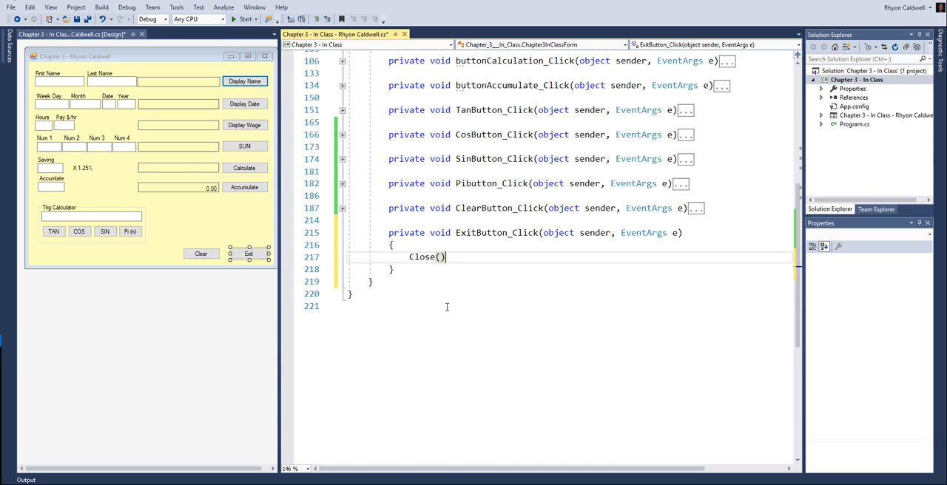
text(;)
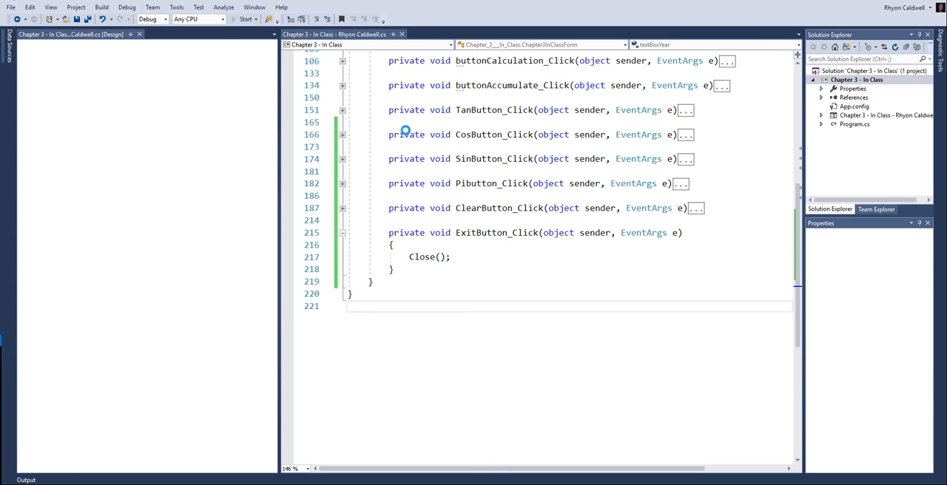
- Run the calculator and test Display Wage, SUM and Accumulate with sample entries
click(247, 18)
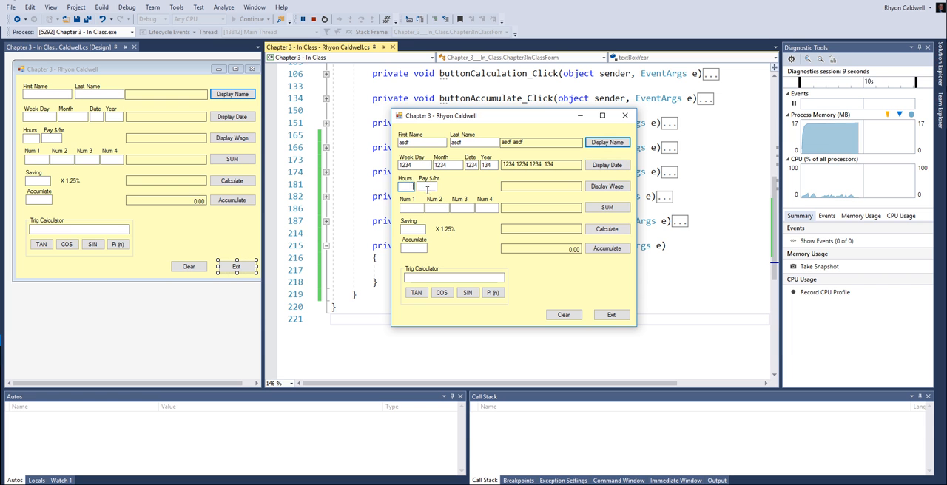
click(607, 187)
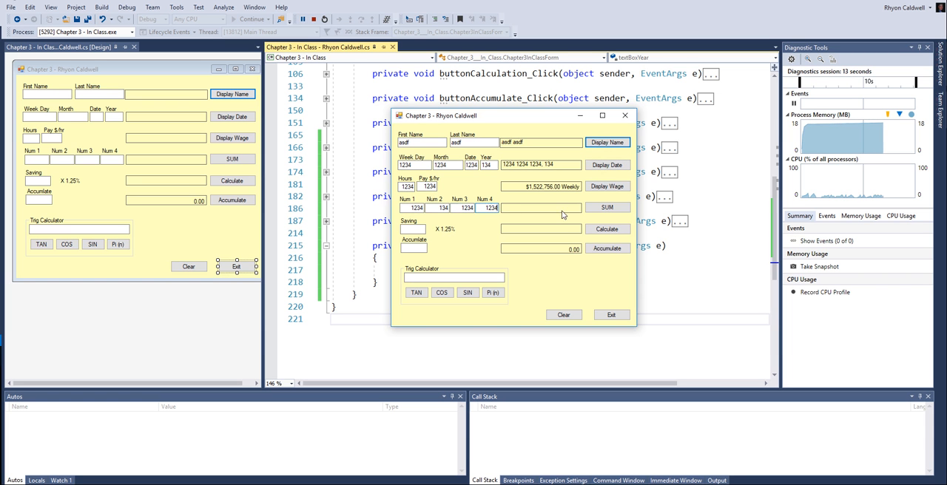
click(606, 228)
text(1234)
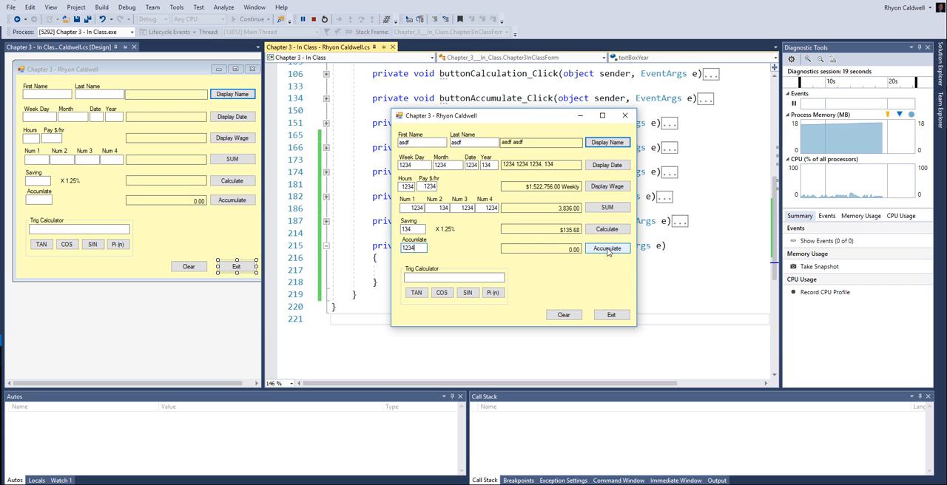
click(606, 247)
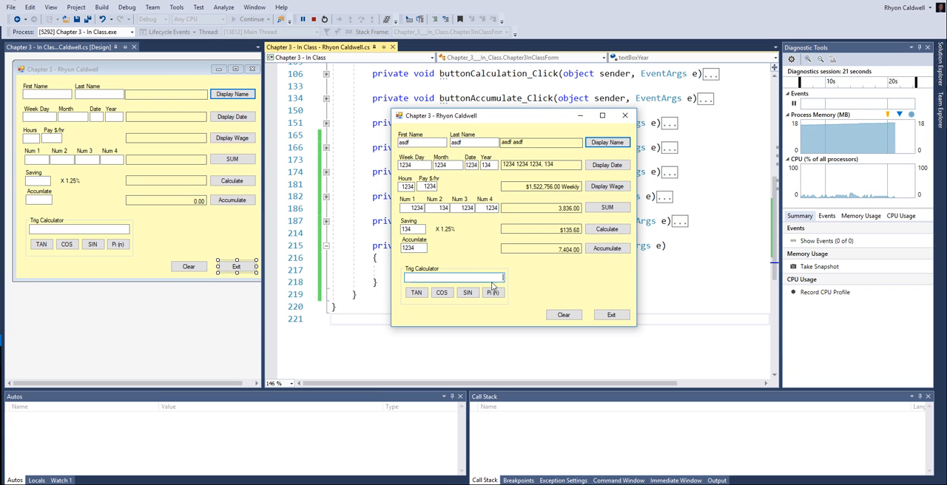
- Test the SIN calculation, then close the running calculator with Exit
click(468, 292)
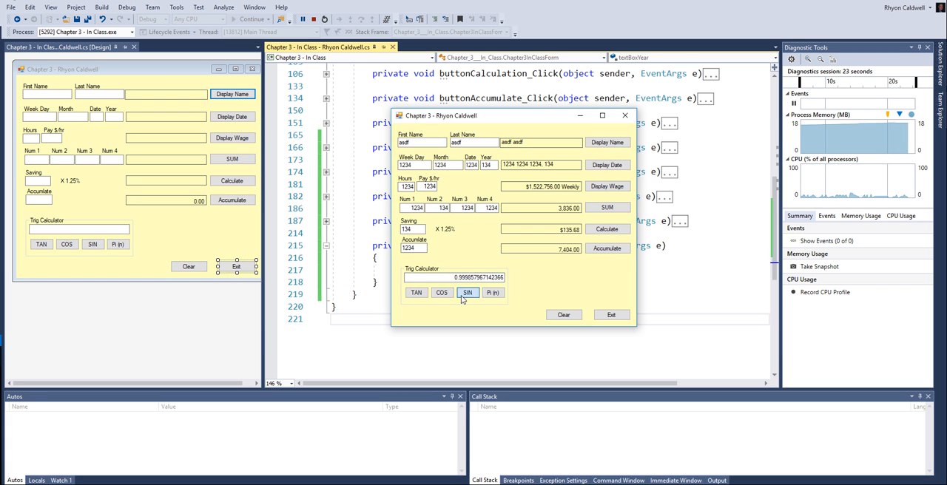
click(562, 314)
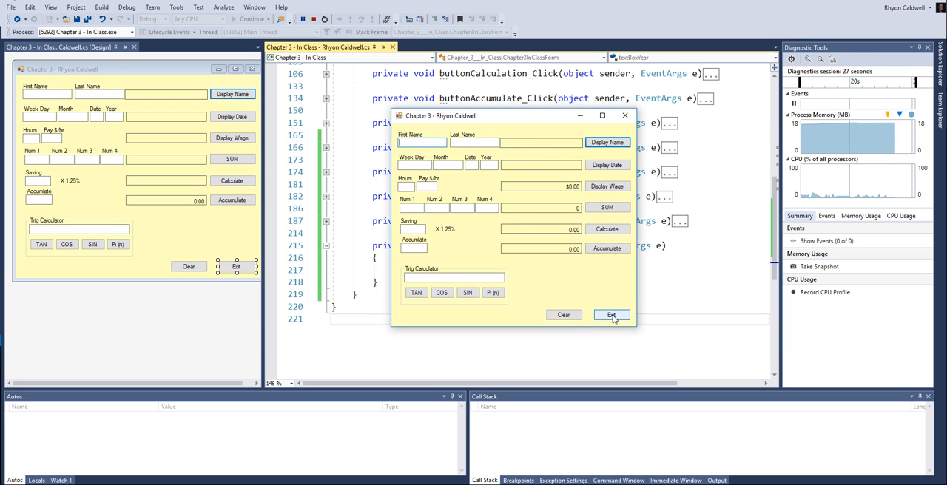
click(610, 315)
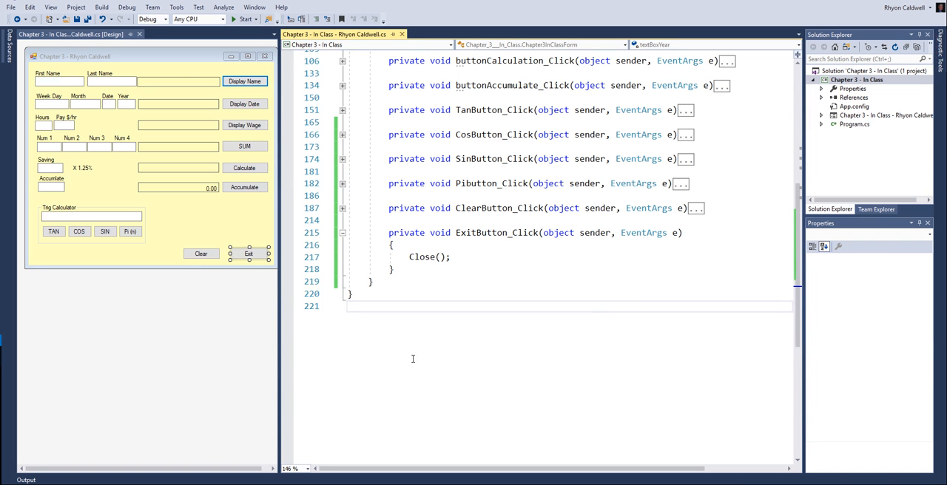
mouse_move(176, 343)
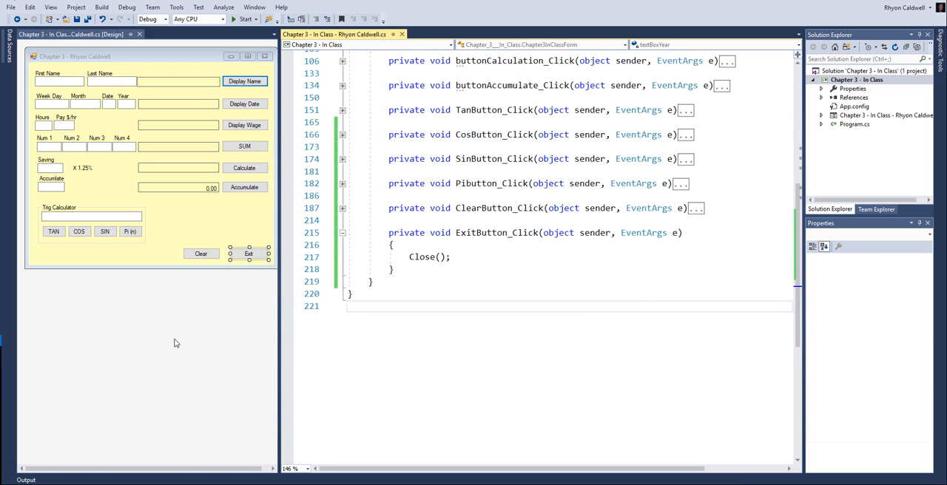